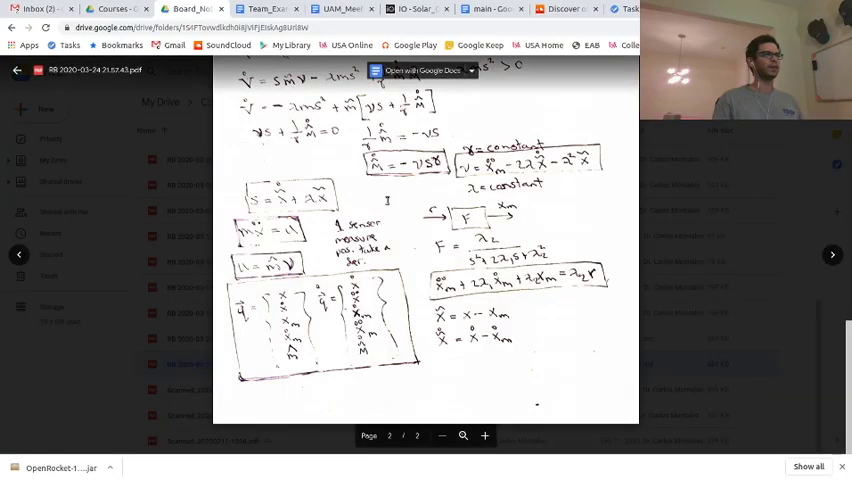
Review the Derivatives function and enter u = mhat*v under ###Control
{"action": "scroll", "scroll_direction": "down", "scroll_amount": 3}
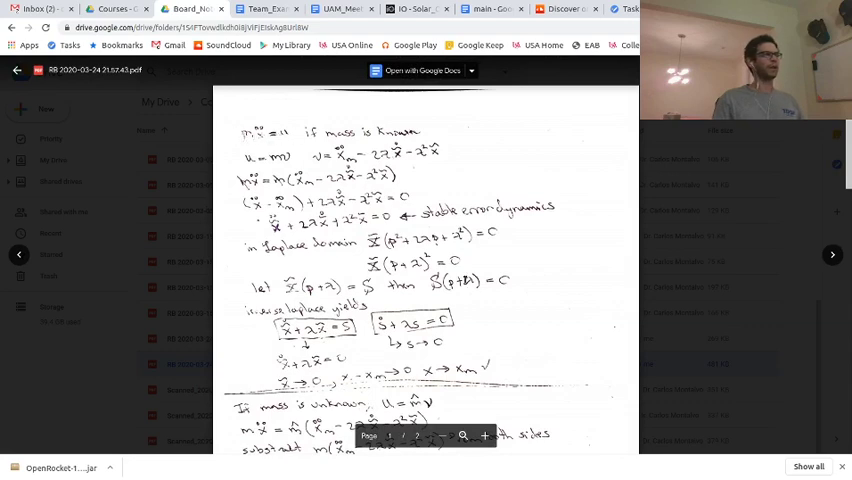
{"action": "scroll", "scroll_direction": "down", "scroll_amount": 3}
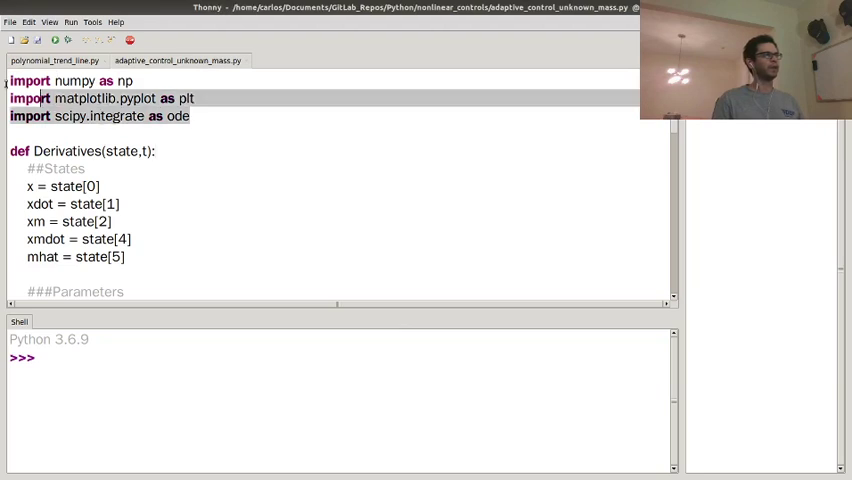
{"action": "left_click", "coordinate": [213, 115]}
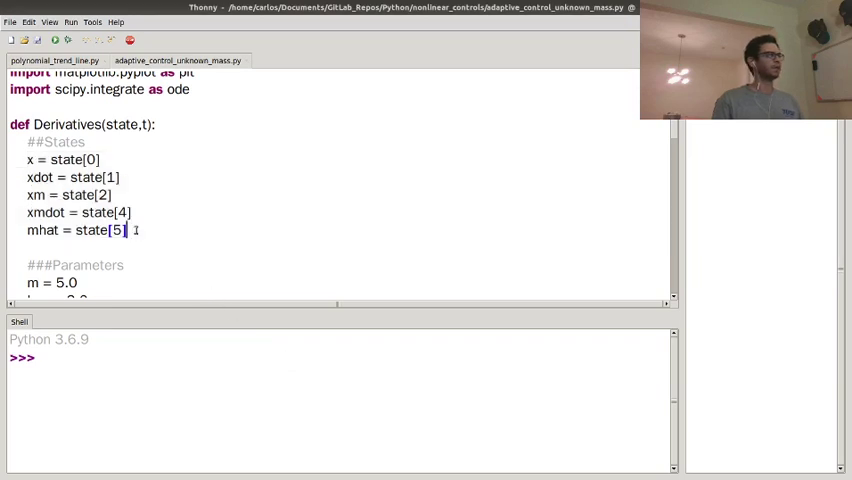
{"action": "scroll", "scroll_direction": "down", "scroll_amount": 3}
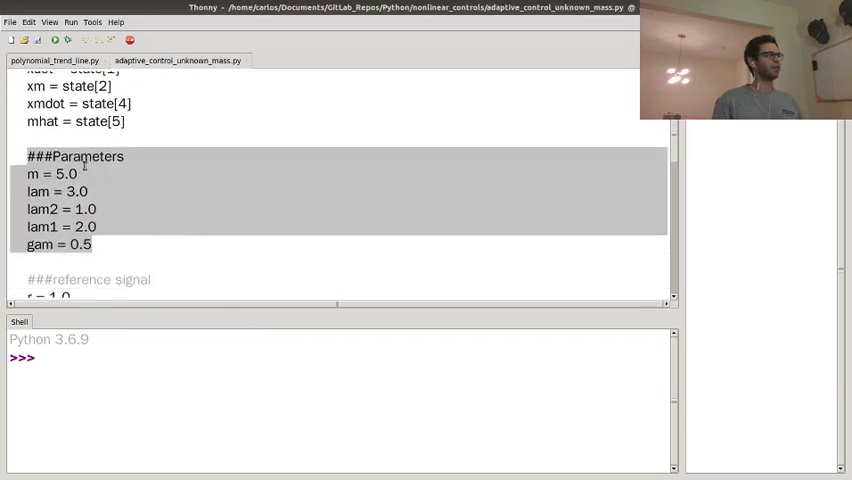
{"action": "left_click", "coordinate": [27, 174]}
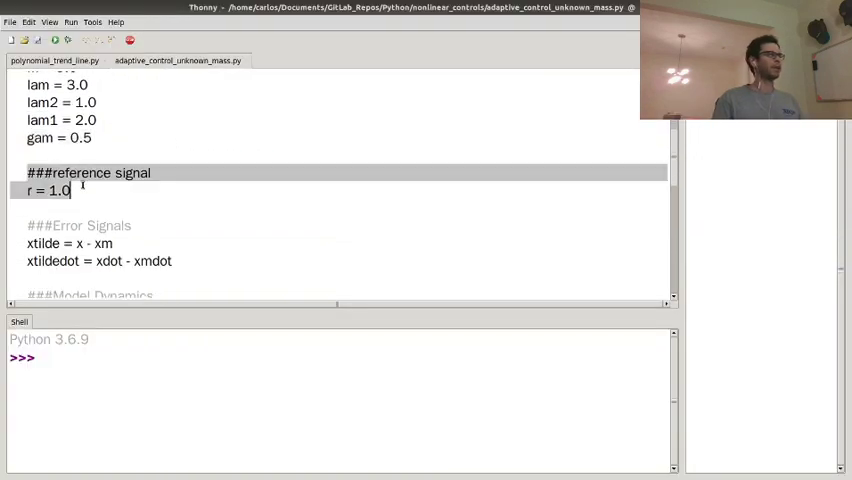
{"action": "scroll", "scroll_direction": "down", "scroll_amount": 3}
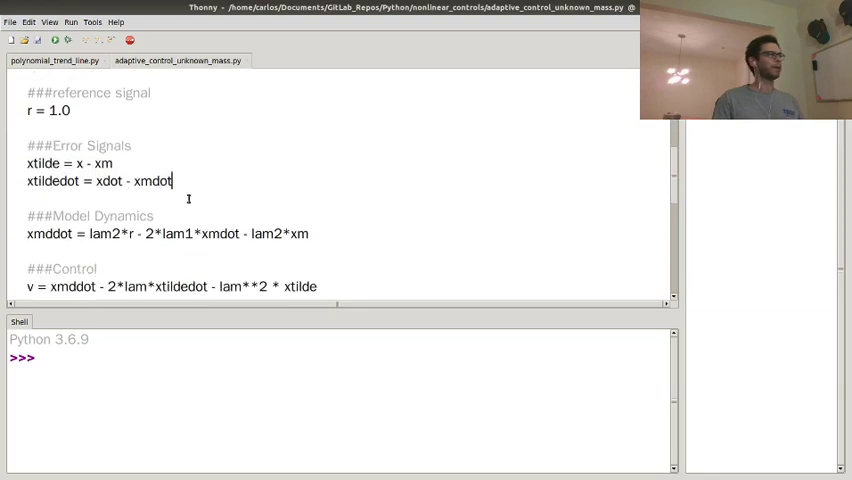
{"action": "type", "text": "u = mhat*v"}
{"action": "type", "text": "xddot = u/m"}
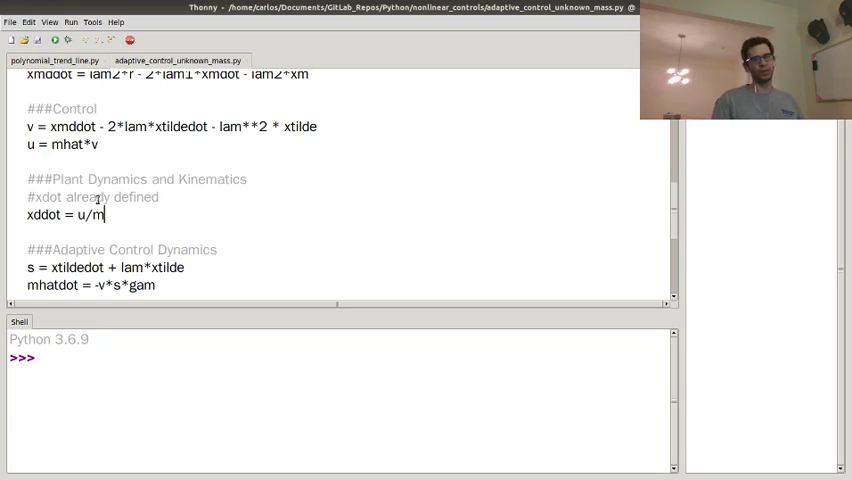
End Derivatives with return np.asarray([xdot,xddot,xmdot,xmddot,mhatdot])
{"action": "scroll", "scroll_direction": "down", "scroll_amount": 3}
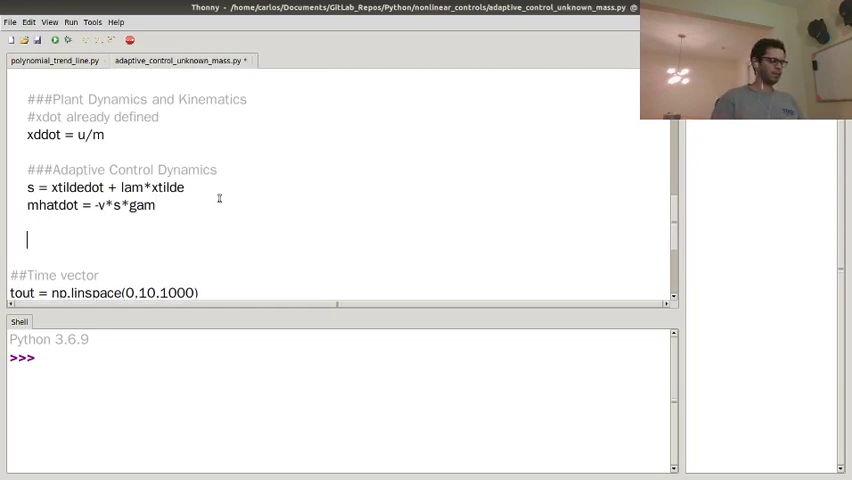
{"action": "type", "text": "return np."}
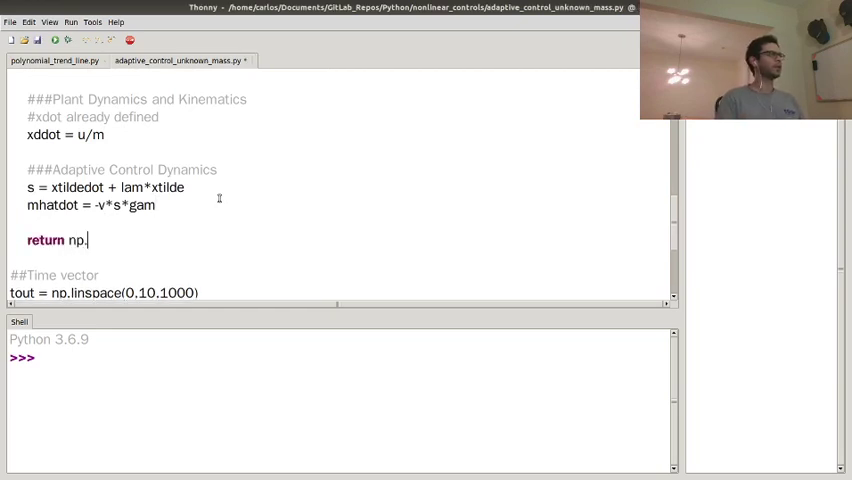
{"action": "type", "text": "asarray(p["}
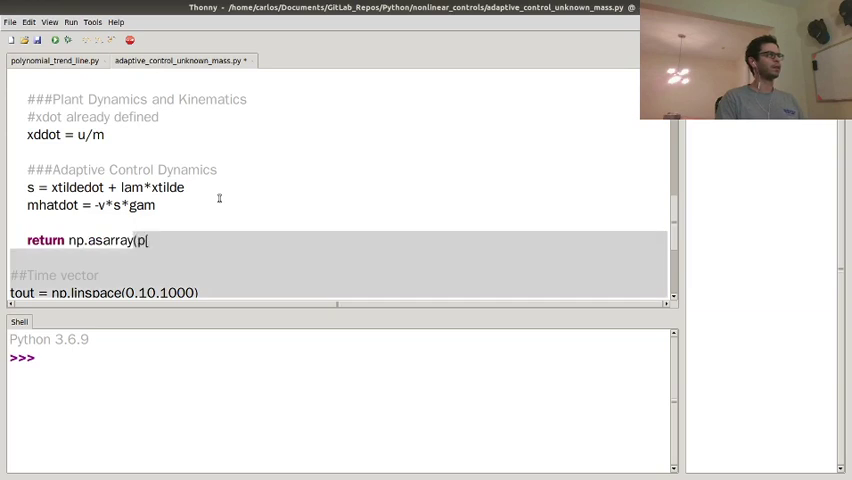
{"action": "type", "text": "xdot,xd"}
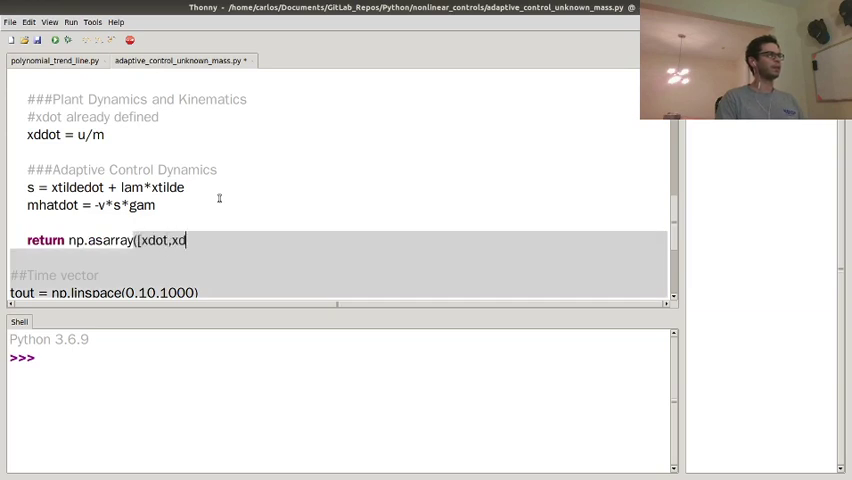
{"action": "type", "text": "dot,xmdot,"}
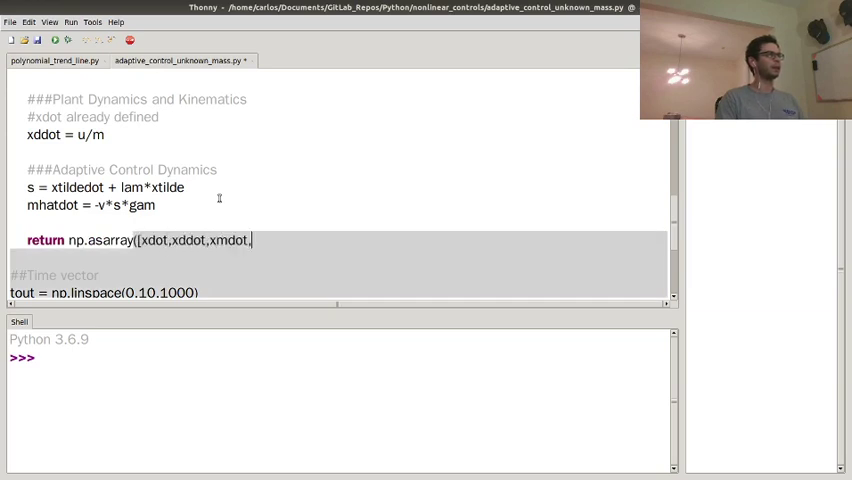
{"action": "type", "text": "xmddot,mha"}
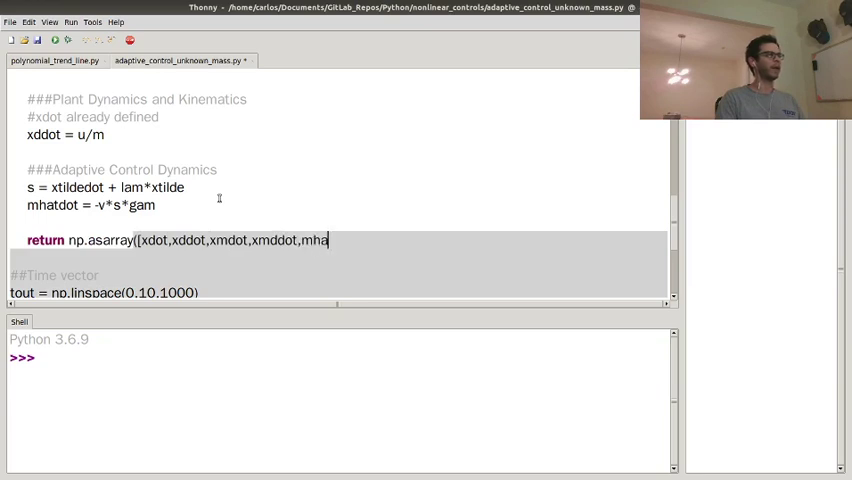
{"action": "type", "text": "tdot])"}
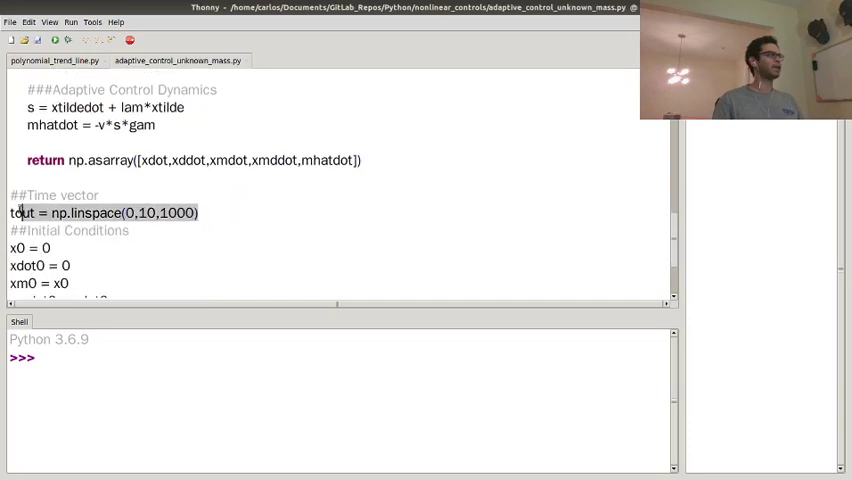
Check the xm0 and xmdot0 initial conditions, run the script, and enter 'help odei' in the Shell
{"action": "scroll", "scroll_direction": "down", "scroll_amount": 3}
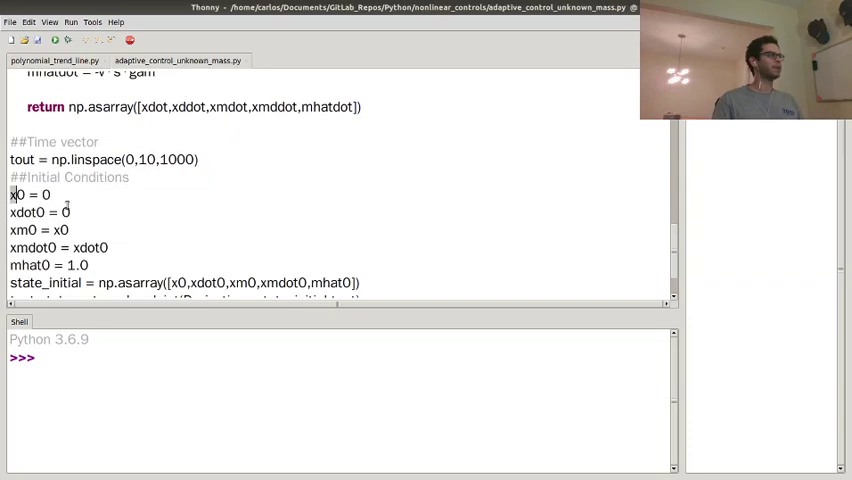
{"action": "left_click_drag", "start_coordinate": [10, 230], "coordinate": [108, 247]}
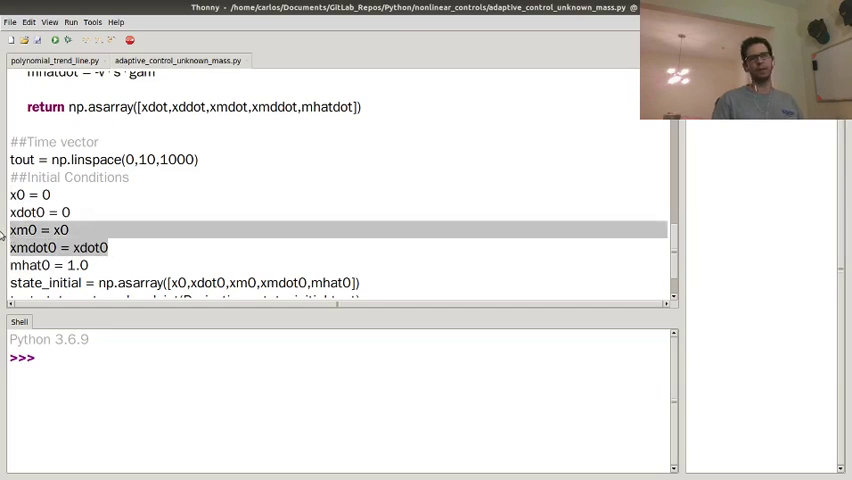
{"action": "scroll", "scroll_direction": "down", "scroll_amount": 3}
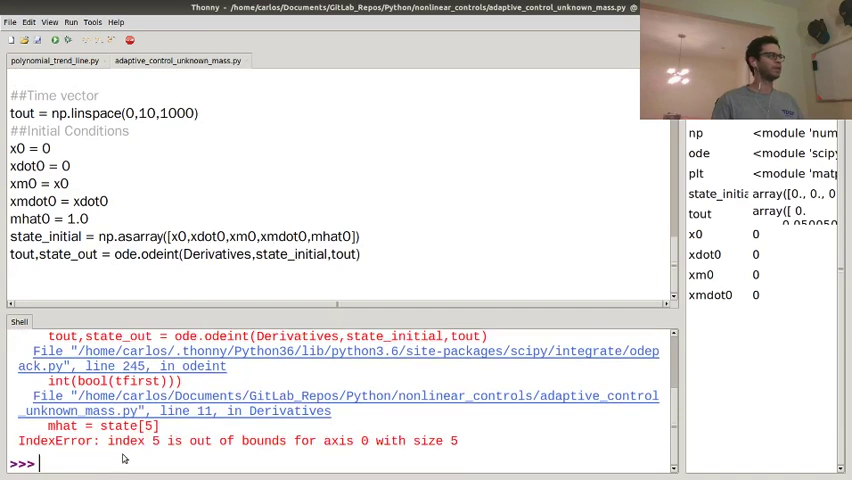
{"action": "type", "text": "help odei"}
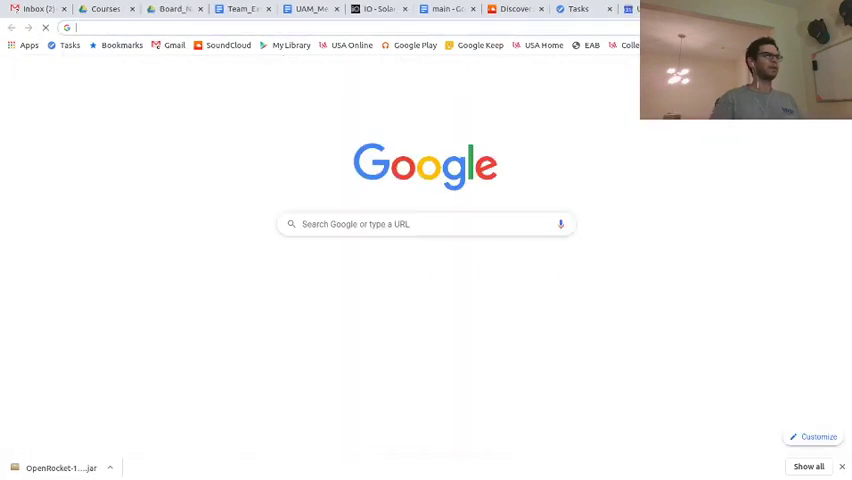
Read the scipy.integrate.odeint reference page's parameters and return values
{"action": "type", "text": "scipy"}
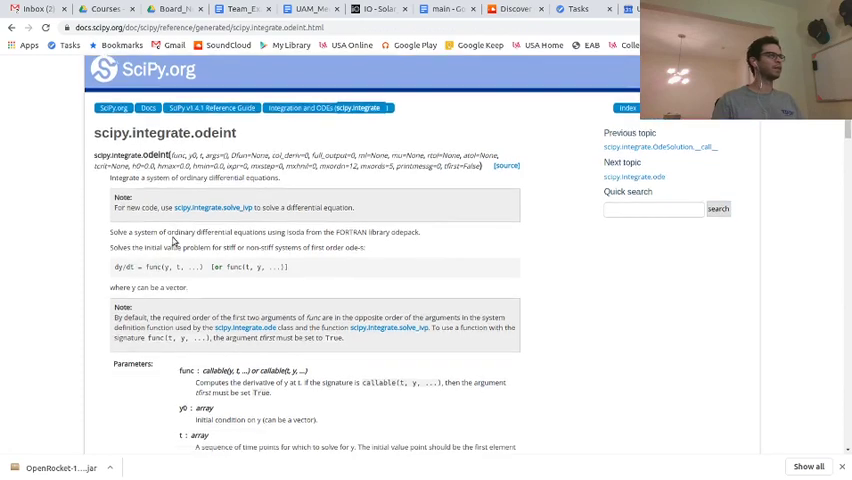
{"action": "scroll", "scroll_direction": "down", "scroll_amount": 3}
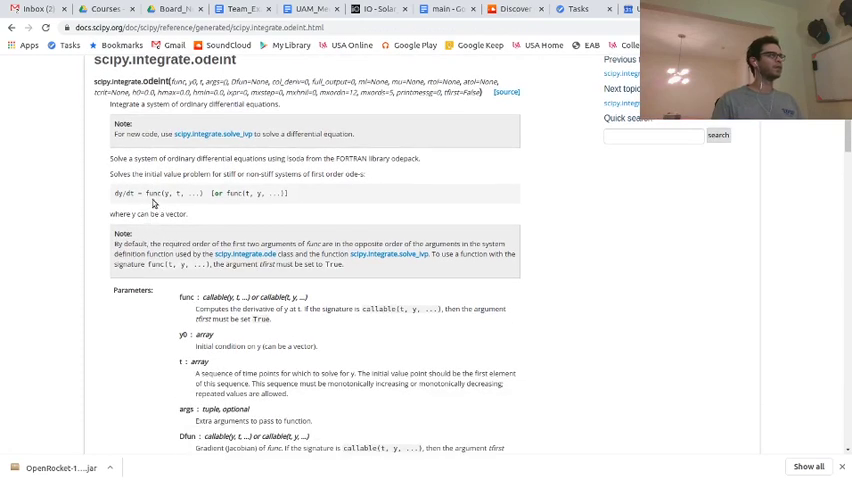
{"action": "left_click_drag", "start_coordinate": [112, 193], "coordinate": [180, 193]}
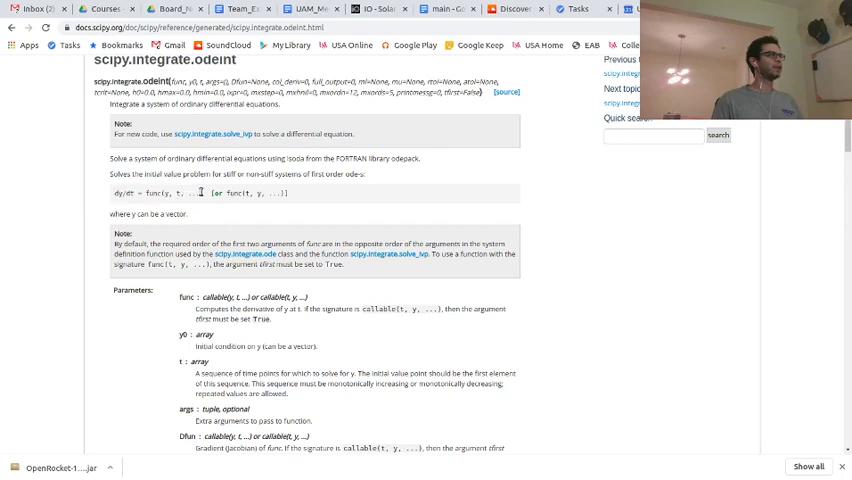
{"action": "scroll", "scroll_direction": "down", "scroll_amount": 3}
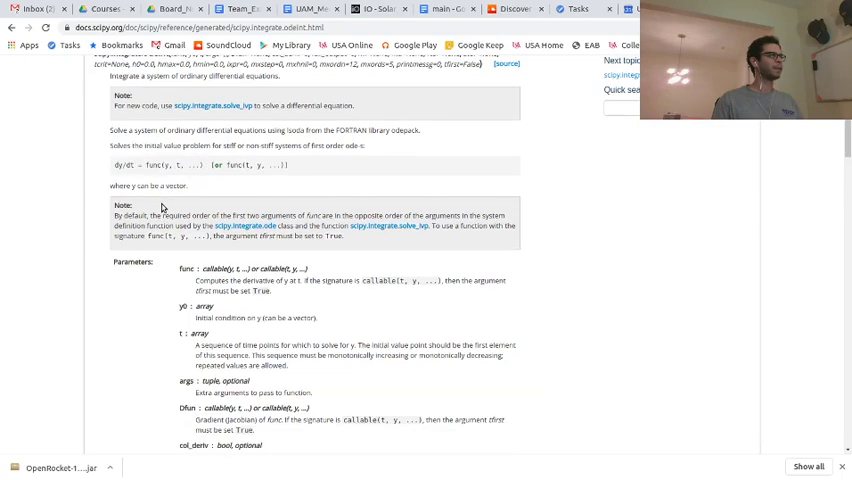
{"action": "scroll", "scroll_direction": "down", "scroll_amount": 3}
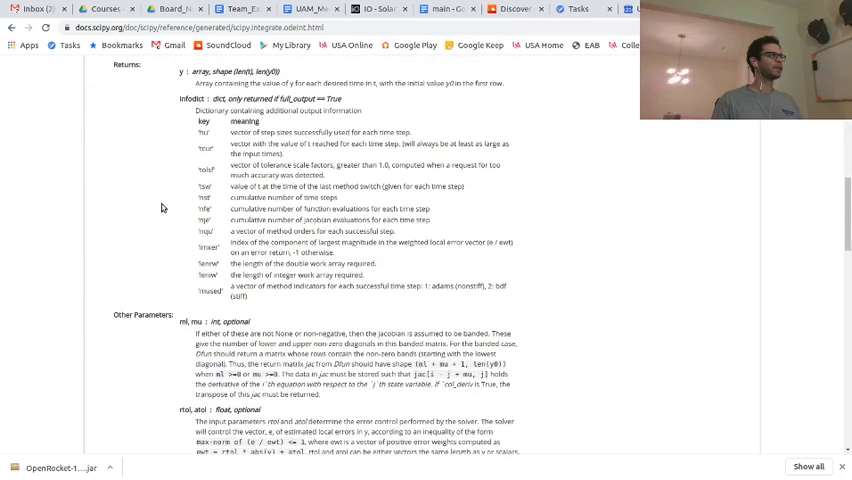
{"action": "scroll", "scroll_direction": "up", "scroll_amount": 3}
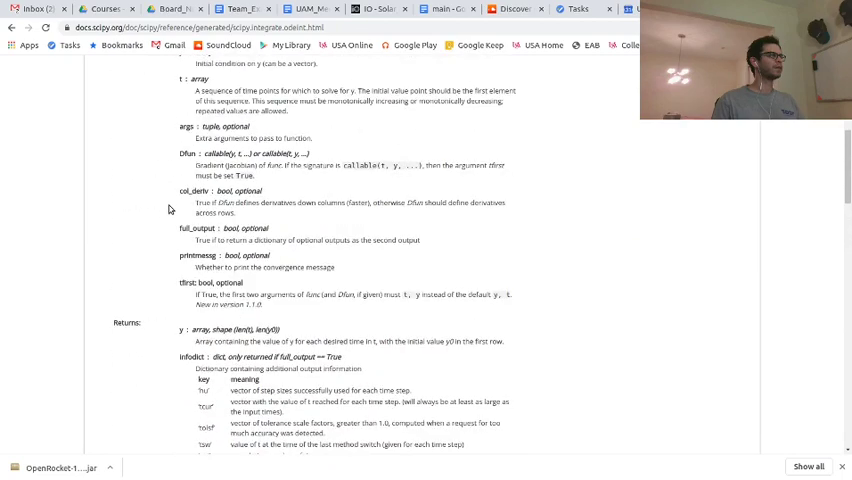
{"action": "scroll", "scroll_direction": "up", "scroll_amount": 3}
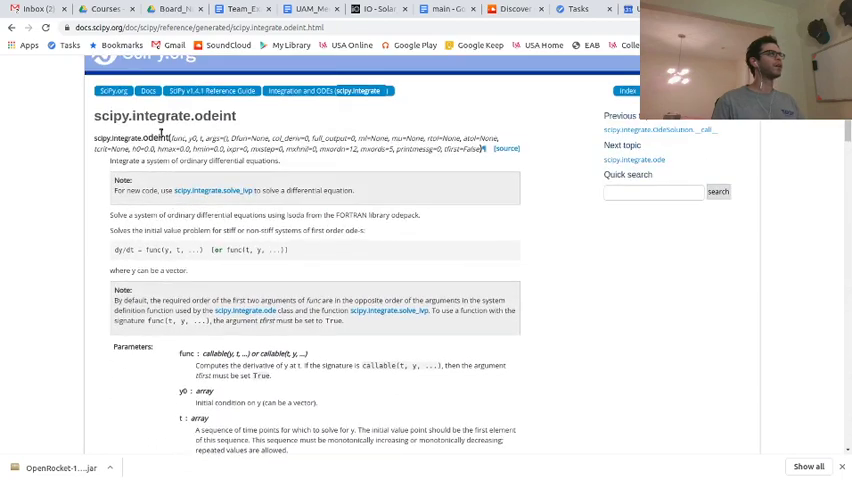
{"action": "double_click", "coordinate": [180, 138]}
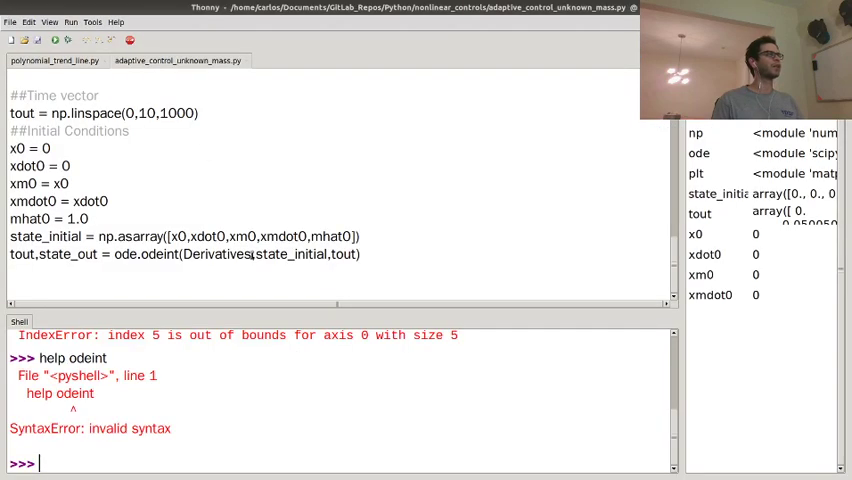
{"action": "double_click", "coordinate": [293, 254]}
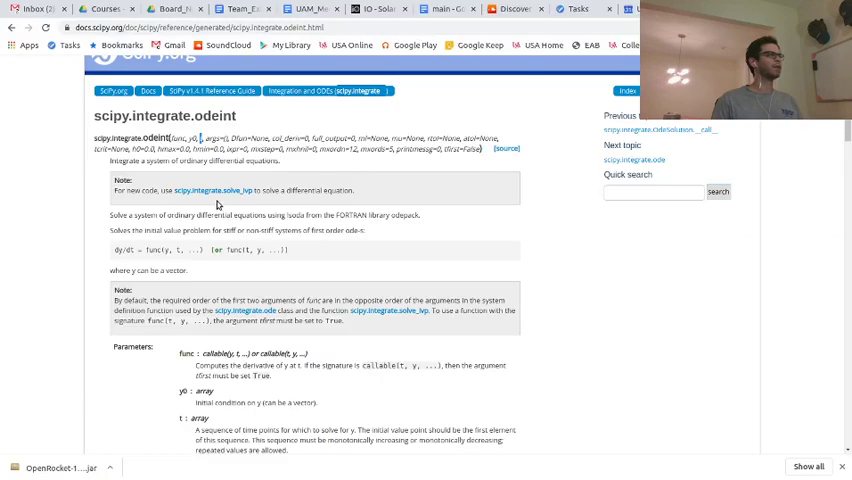
{"action": "mouse_move", "coordinate": [175, 253]}
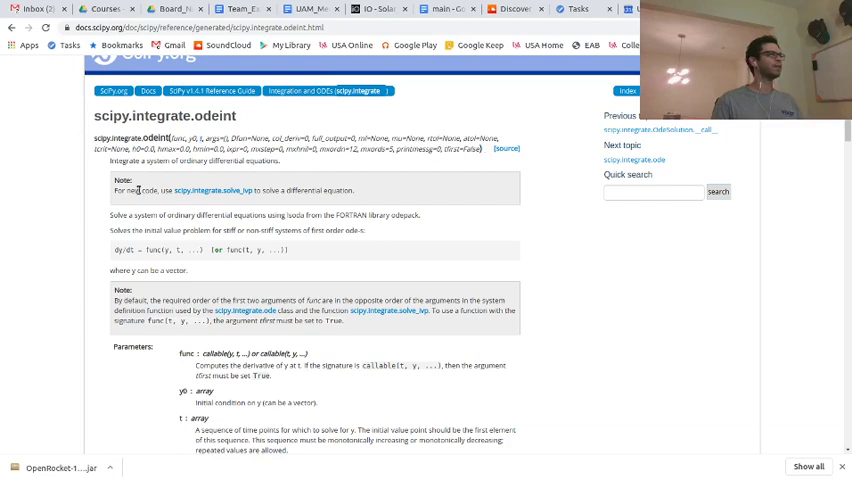
{"action": "scroll", "scroll_direction": "down", "scroll_amount": 3}
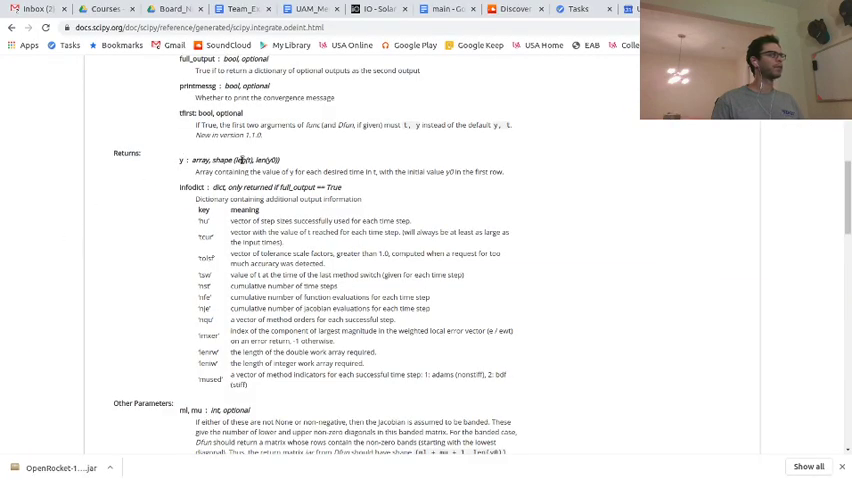
{"action": "mouse_move", "coordinate": [172, 164]}
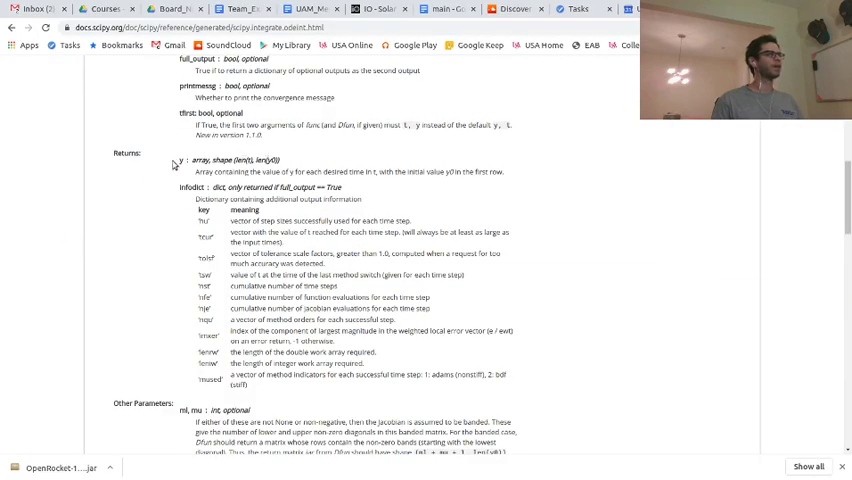
{"action": "mouse_move", "coordinate": [245, 161]}
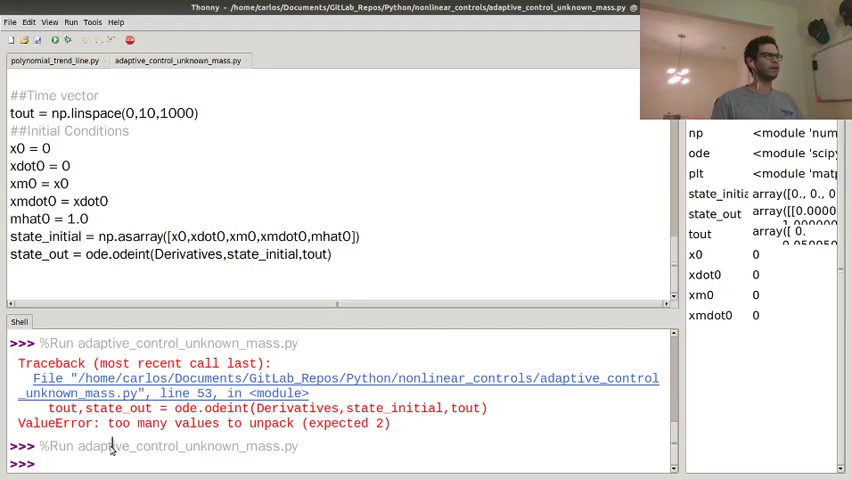
Confirm np.shape(state_out) is (1000, 5) and extract xout and xmout from its columns
{"action": "type", "text": "np/shape(state_out"}
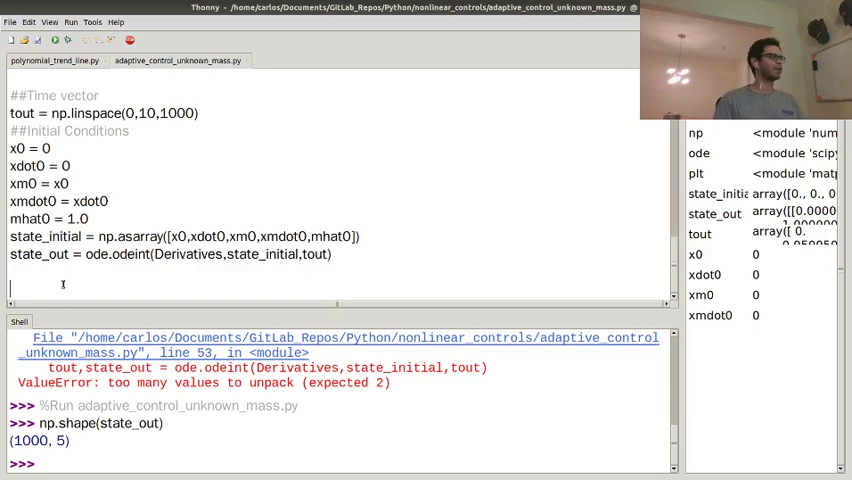
{"action": "type", "text": "###Extract my sta"}
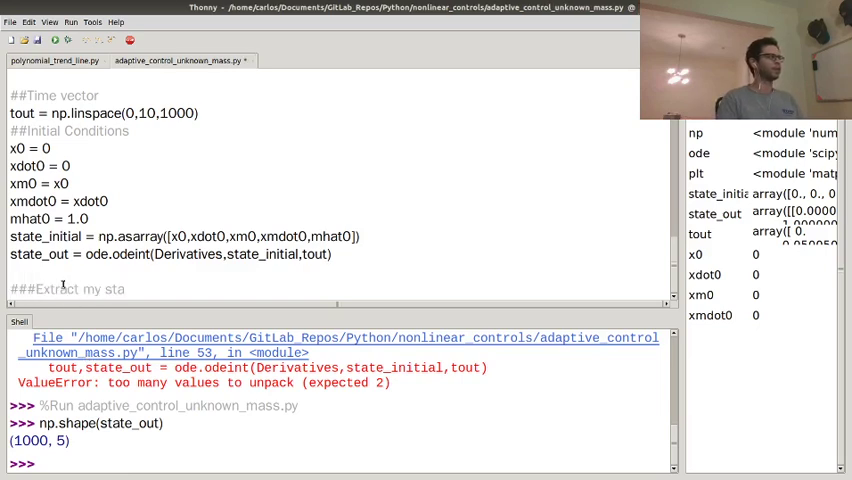
{"action": "type", "text": "tes"}
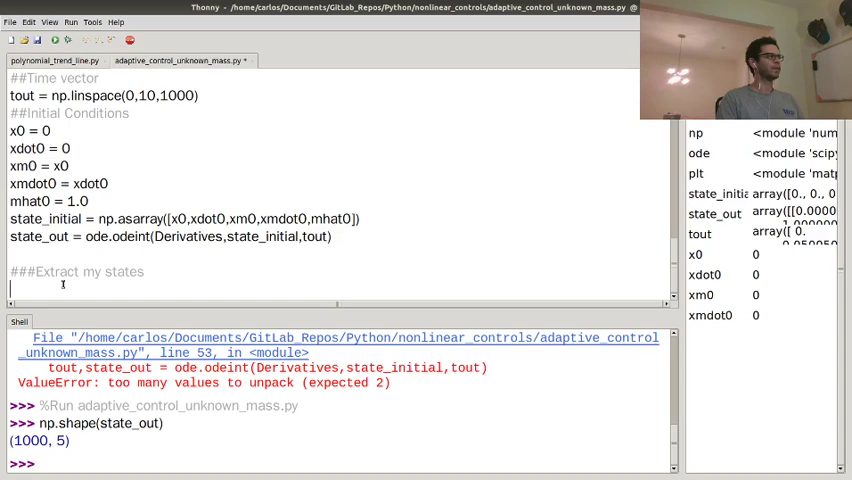
{"action": "type", "text": "x ="}
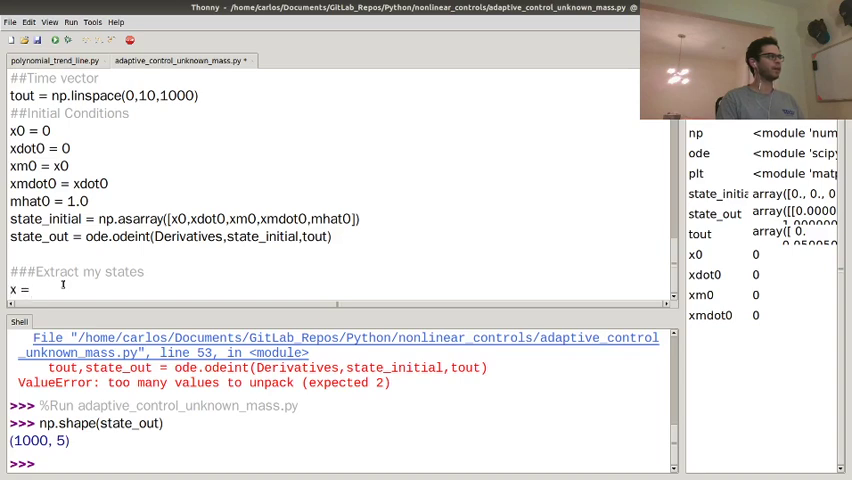
{"action": "type", "text": "out"}
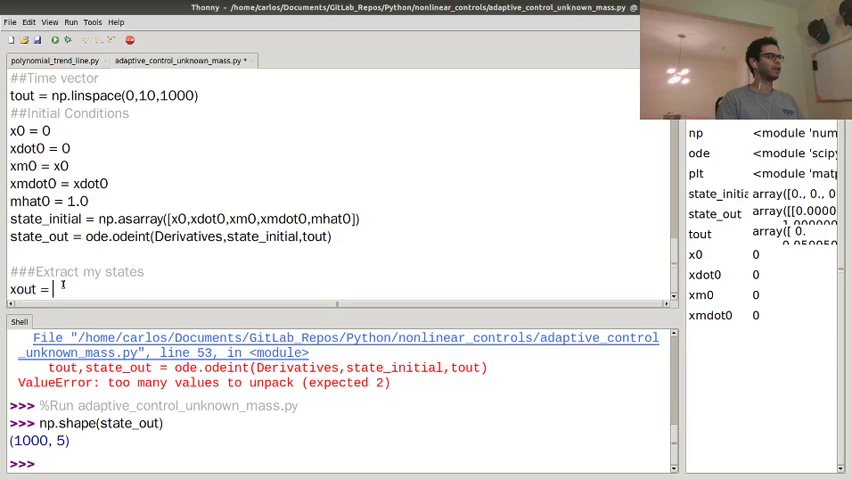
{"action": "type", "text": "state_out"}
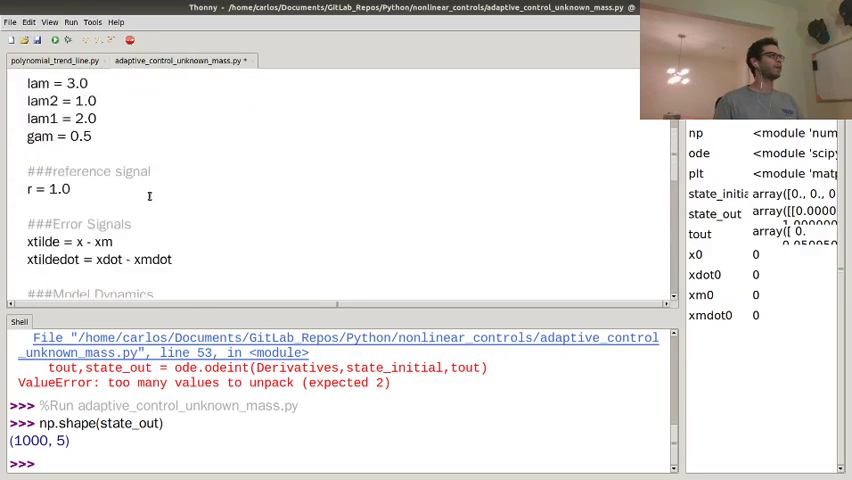
{"action": "scroll", "scroll_direction": "down", "scroll_amount": 3}
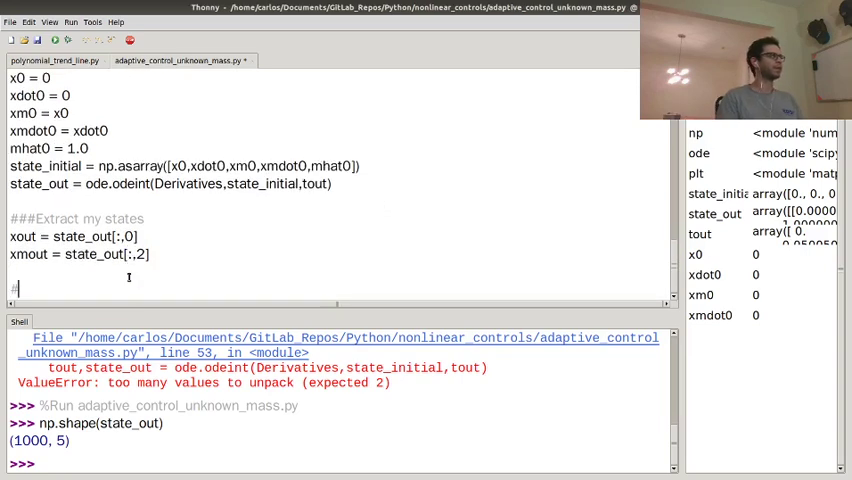
Plot xout and xmout against tout with labels 'X' and 'Xm', then run with F5
{"action": "type", "text": "plt.figure("}
{"action": "type", "text": "plt.plot("}
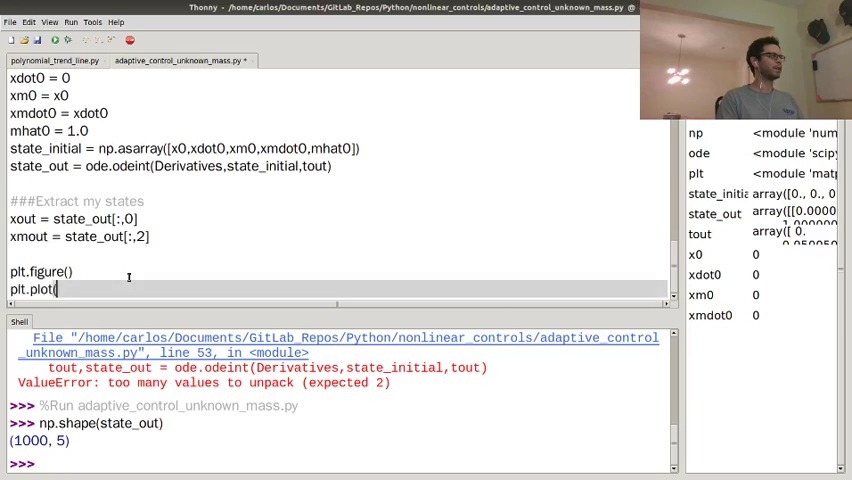
{"action": "type", "text": "tout,xout)"}
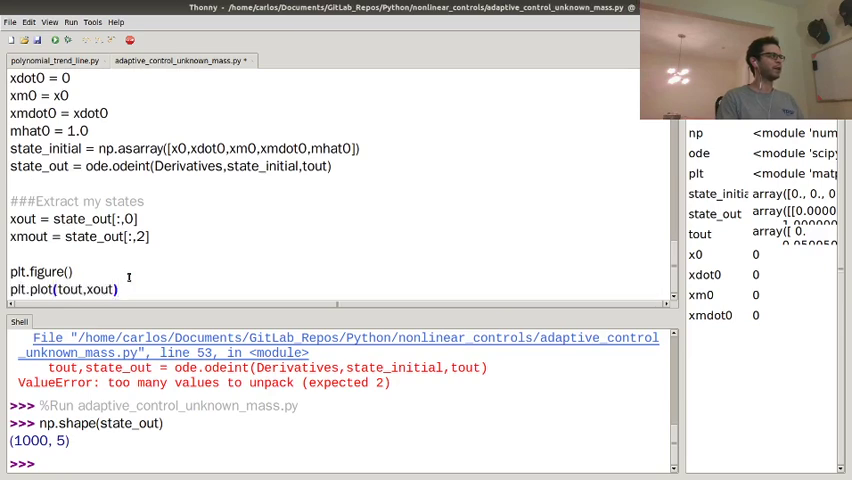
{"action": "type", "text": ",label='"}
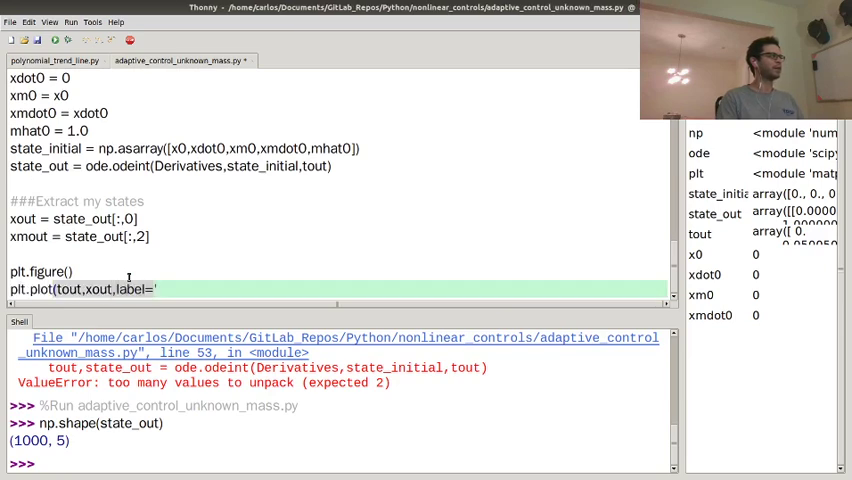
{"action": "type", "text": "Sta"}
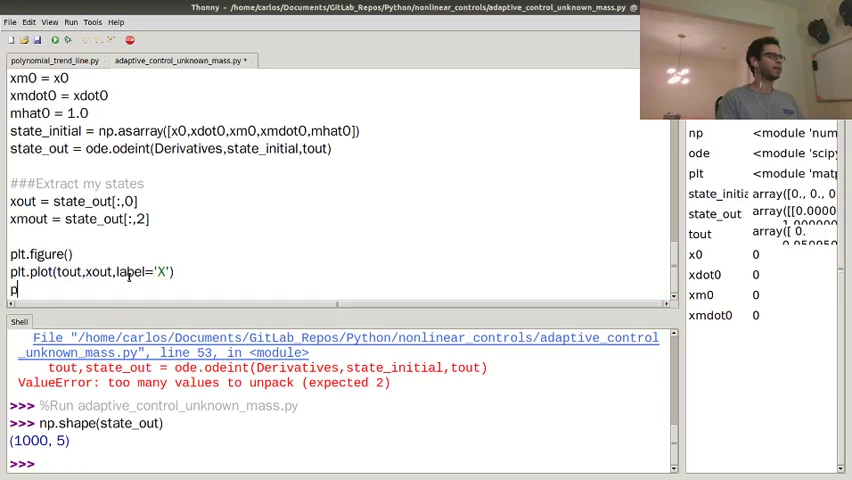
{"action": "type", "text": "lt.plot(tout"}
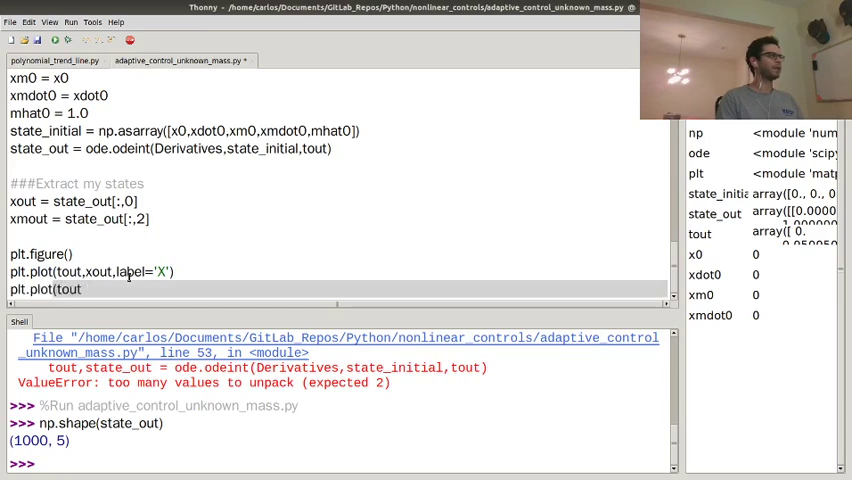
{"action": "type", "text": "xmout,"}
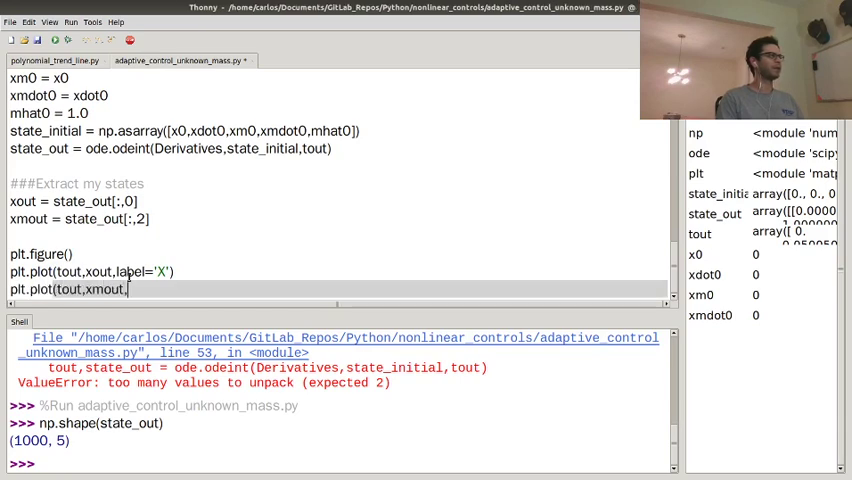
{"action": "type", "text": "label="}
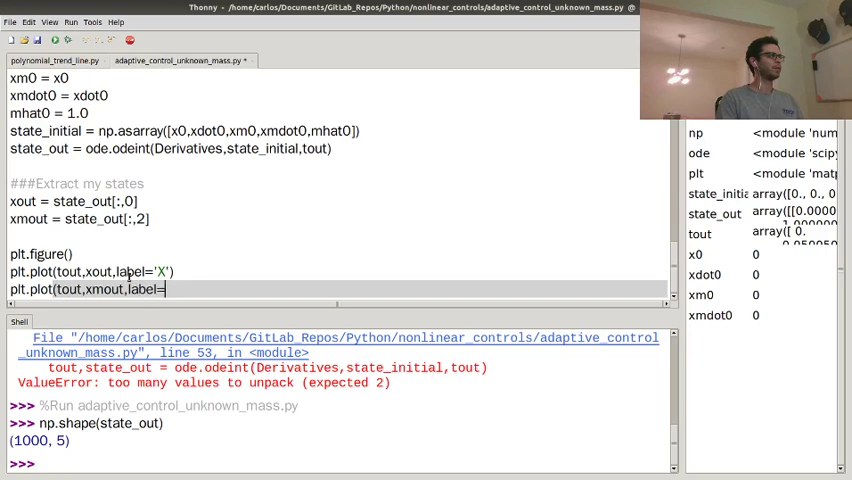
{"action": "type", "text": "'Xm')"}
{"action": "type", "text": "ptl"}
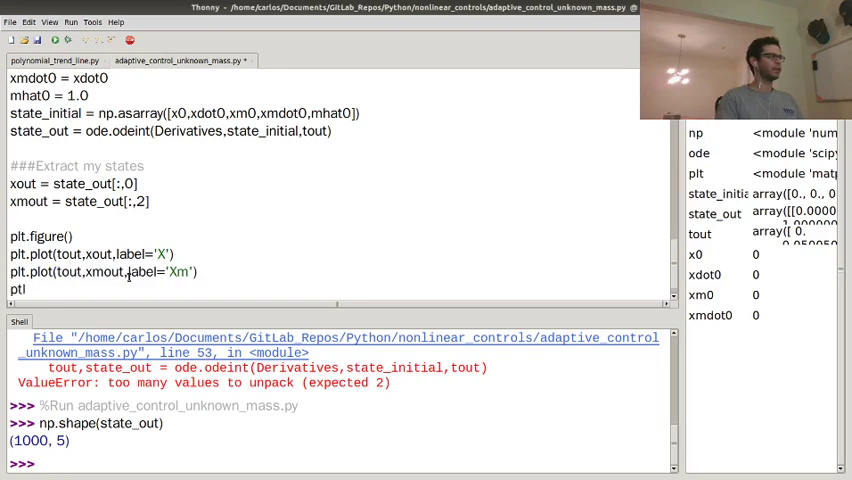
{"action": "type", "text": "plt.ei"}
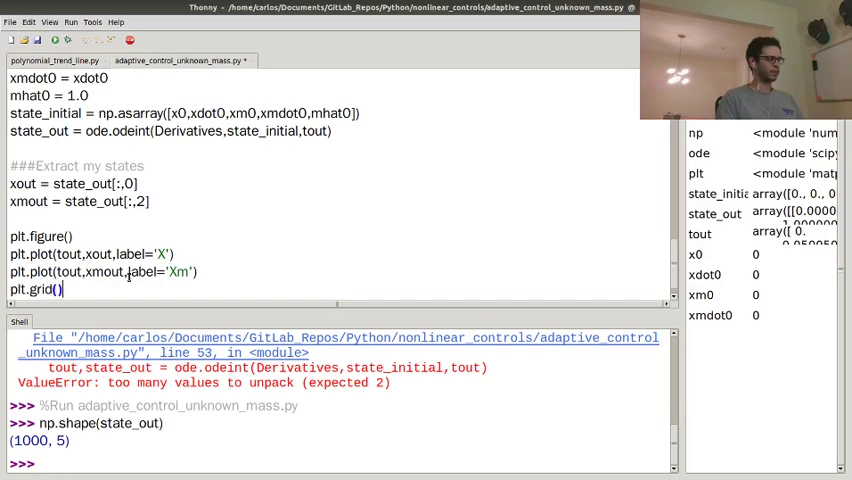
{"action": "key", "text": "F5"}
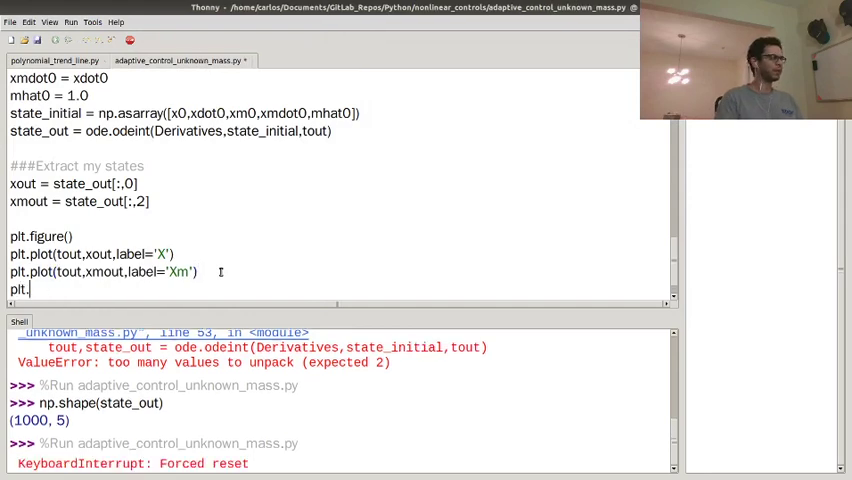
Add plt.legend() to the X/Xm plot and close Figure 1
{"action": "type", "text": "legend()"}
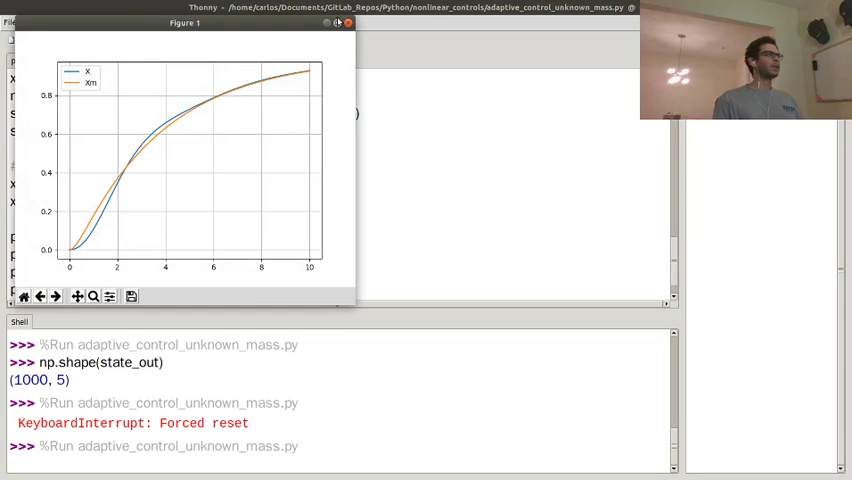
{"action": "left_click", "coordinate": [344, 23]}
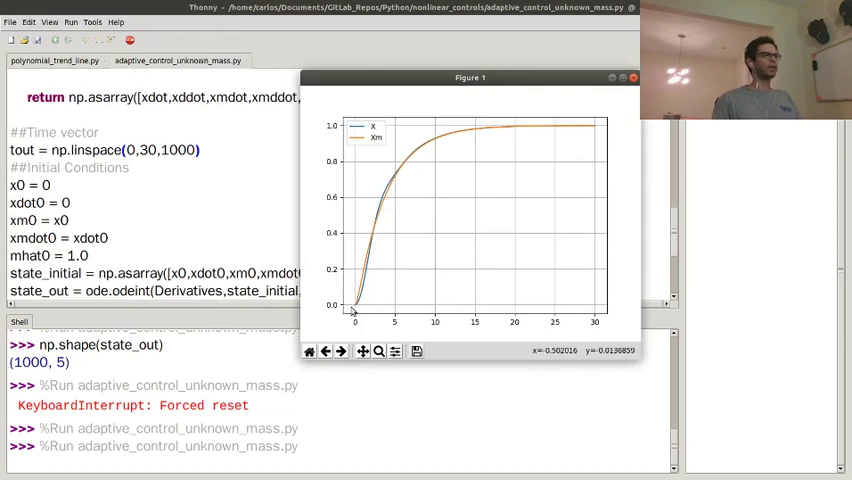
{"action": "mouse_move", "coordinate": [357, 300]}
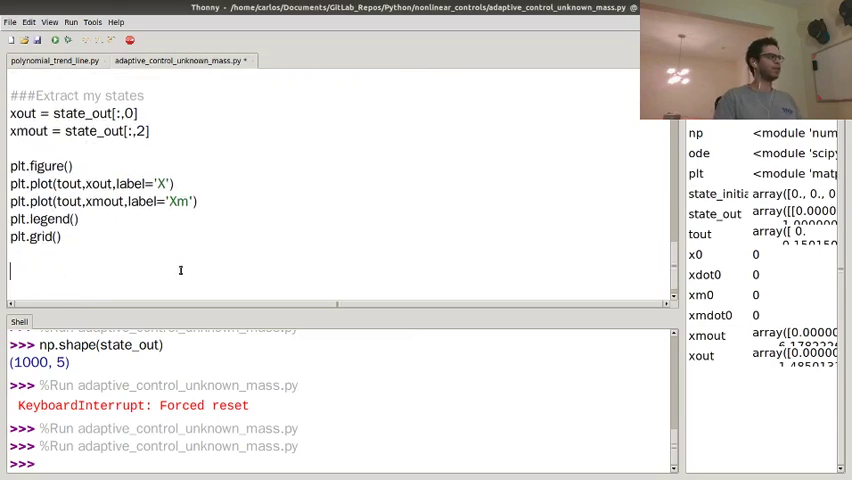
Add plt.figure(), plt.plot(tout,xout-xmout) and plt.grid() for the tracking error
{"action": "type", "text": "plt.figure("}
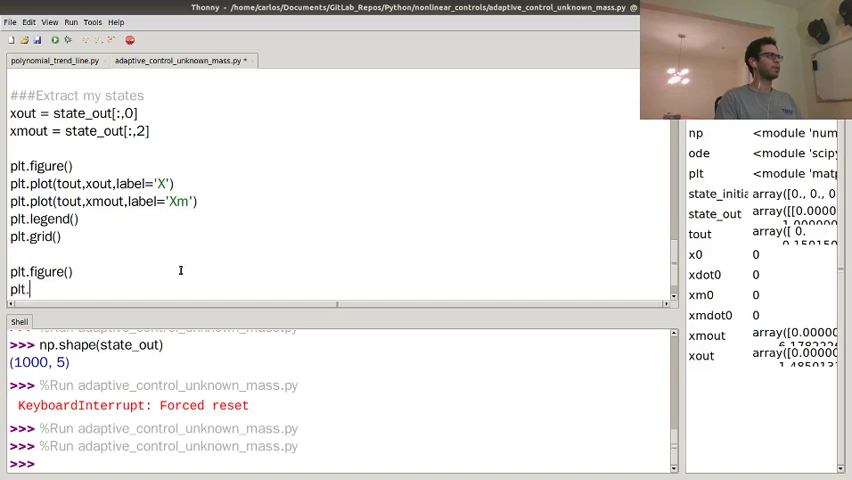
{"action": "type", "text": "plot(tout,xout-xmout"}
{"action": "type", "text": "plt.gr"}
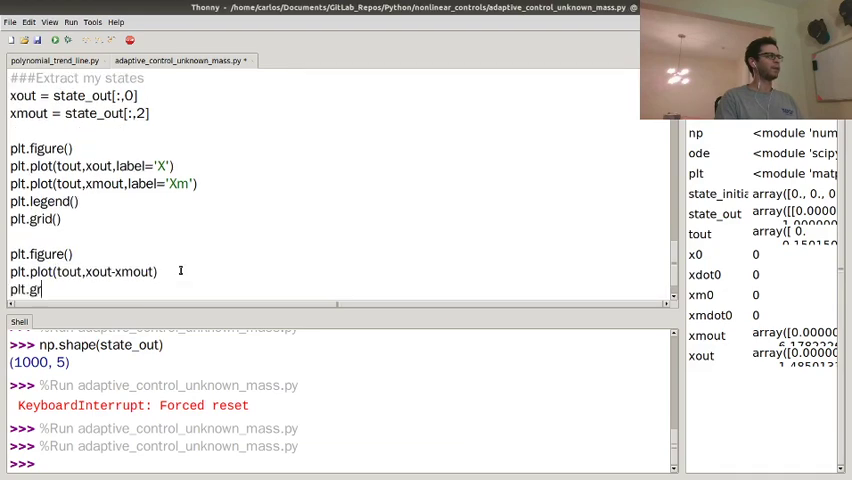
{"action": "type", "text": "id()"}
{"action": "type", "text": "plt.f"}
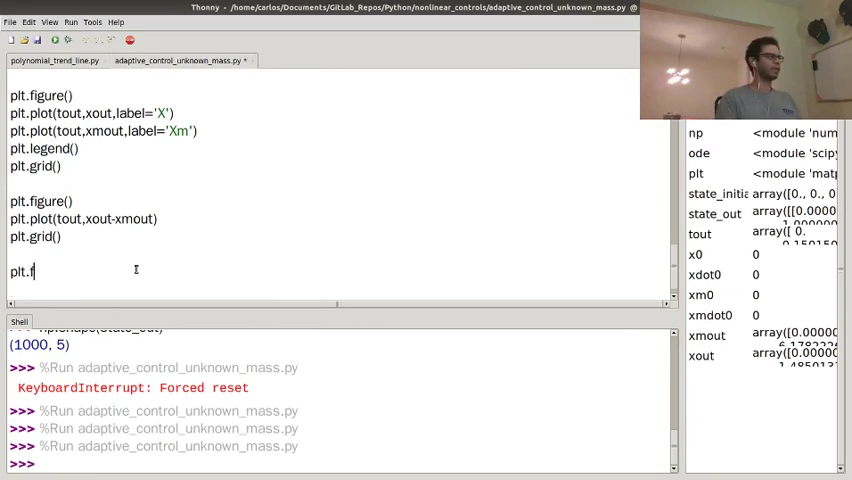
Extract mhatout = state_out[:,4] and plot it against tout in a gridded third figure
{"action": "type", "text": "igure()"}
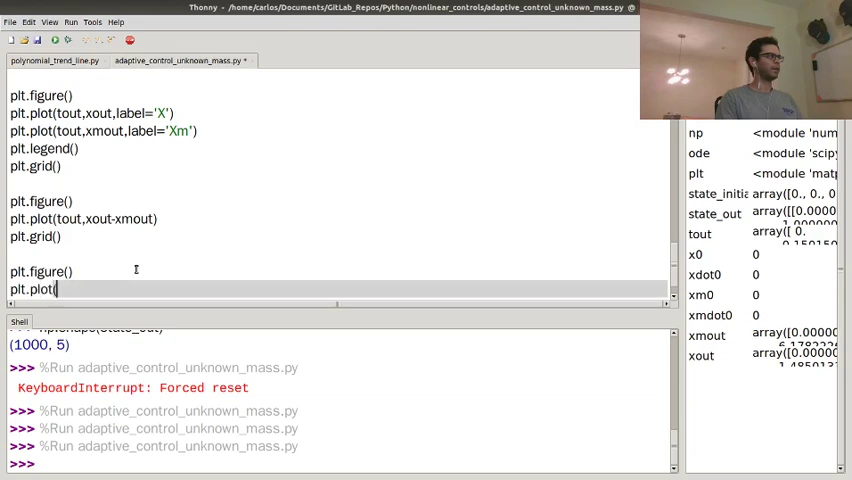
{"action": "type", "text": "tout,mhat"}
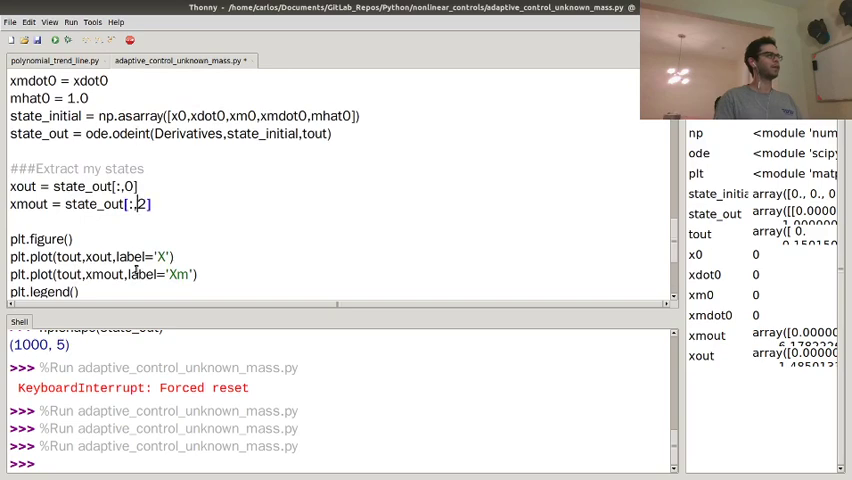
{"action": "type", "text": "mhatout ="}
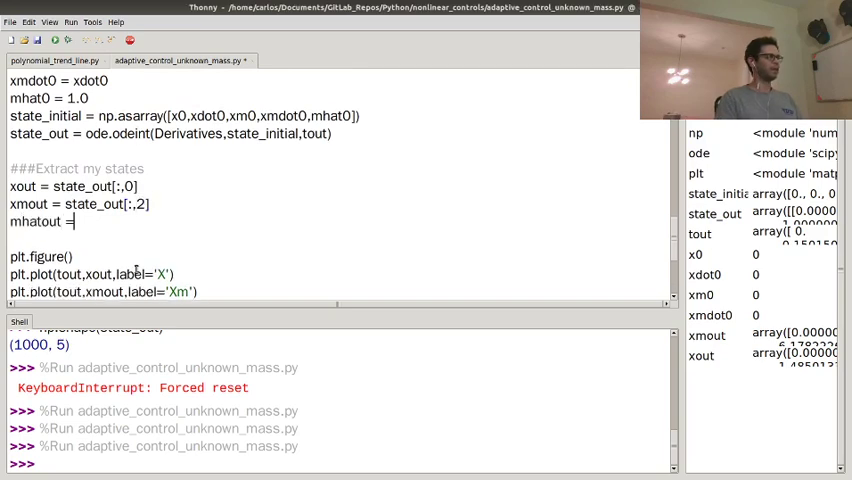
{"action": "type", "text": "state_out[:,4"}
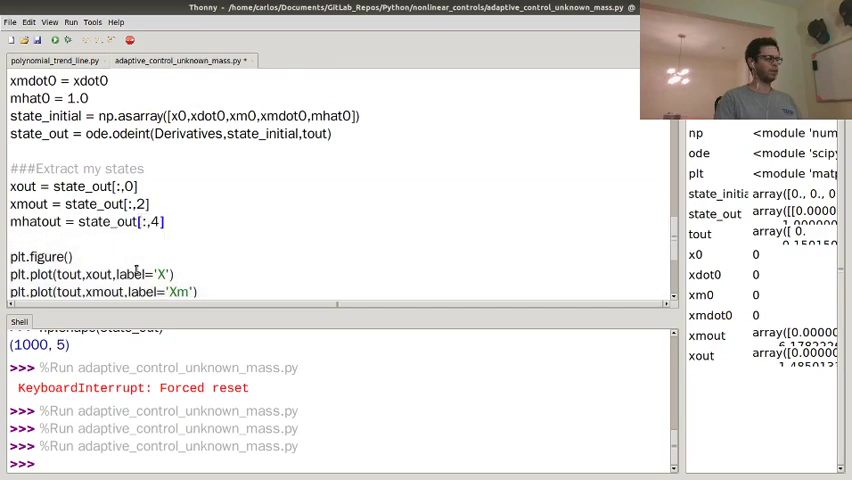
{"action": "left_click", "coordinate": [62, 48]}
{"action": "type", "text": "p"}
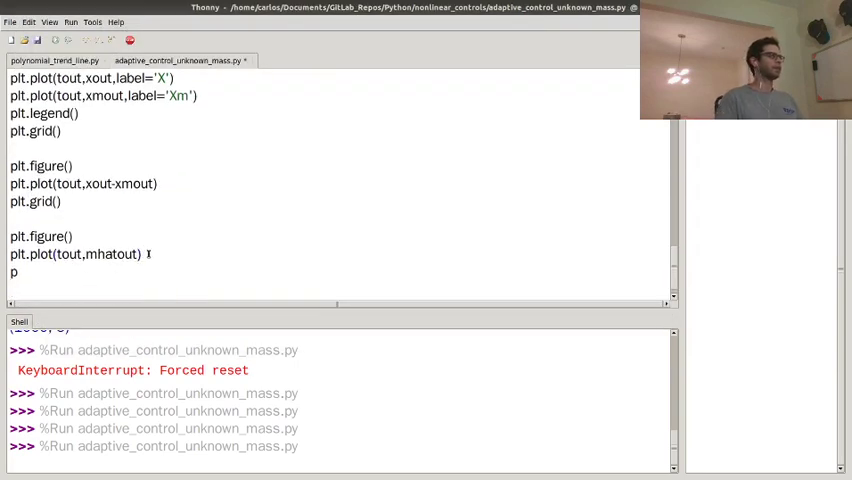
{"action": "type", "text": "lt.grid()"}
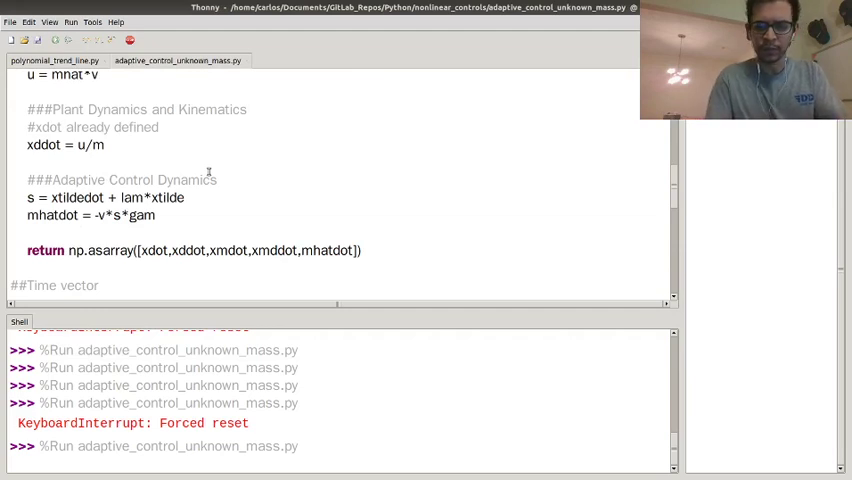
{"action": "mouse_move", "coordinate": [218, 172]}
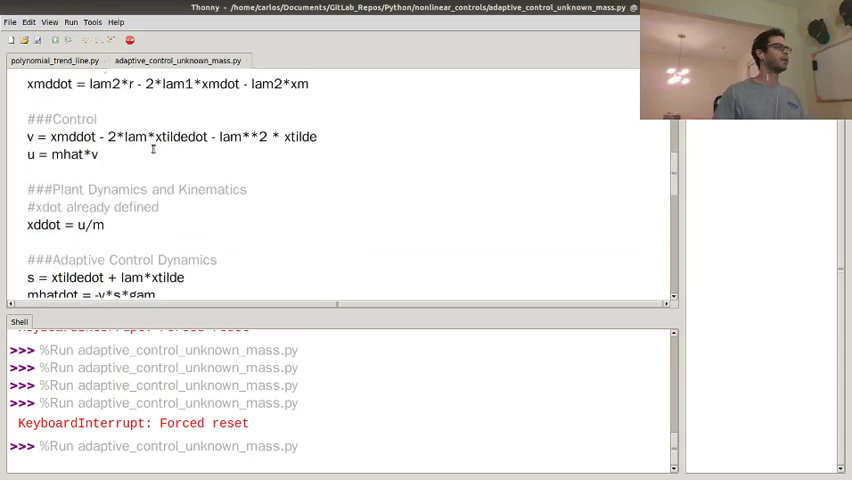
Replace the constant reference r = 1.0 with r = np.sin(t)
{"action": "scroll", "scroll_direction": "up", "scroll_amount": 3}
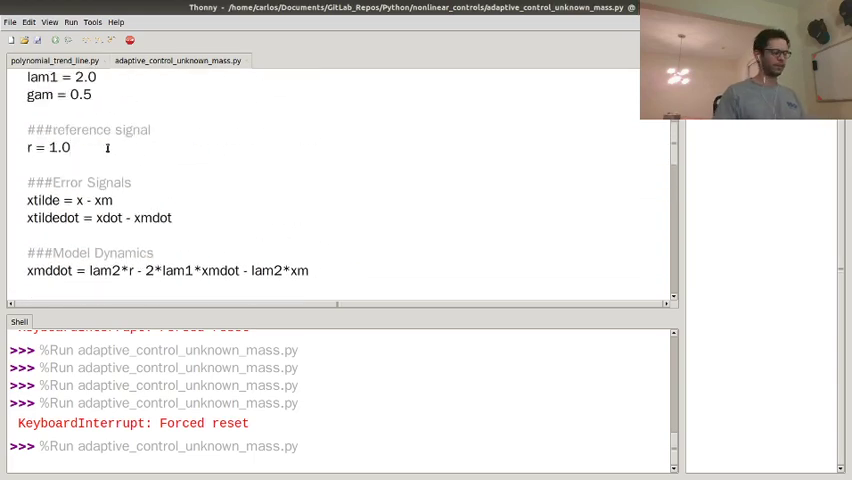
{"action": "type", "text": "np."}
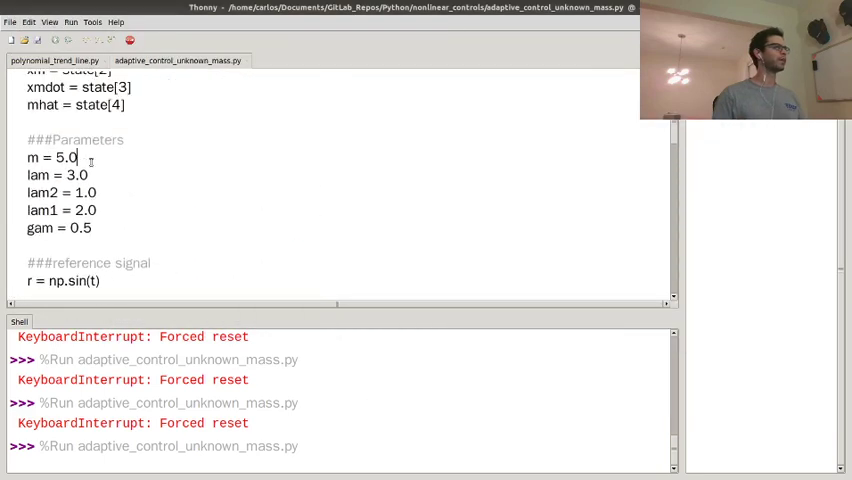
{"action": "scroll", "scroll_direction": "down", "scroll_amount": 3}
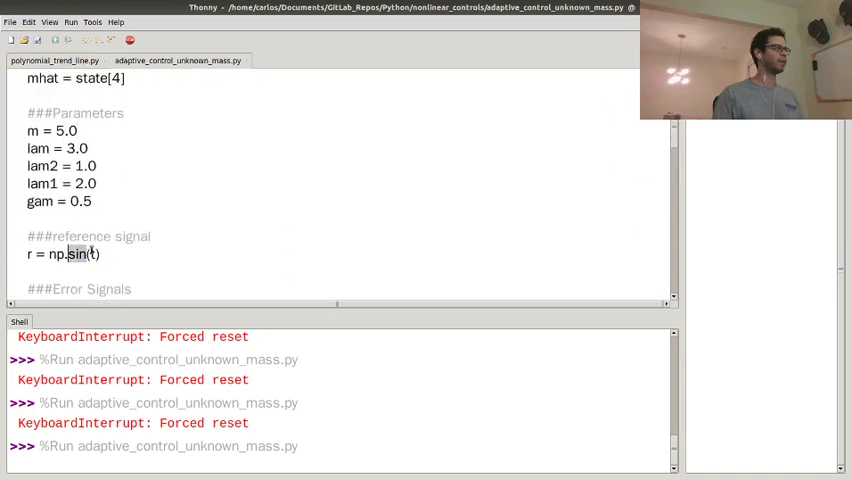
{"action": "left_click", "coordinate": [96, 254]}
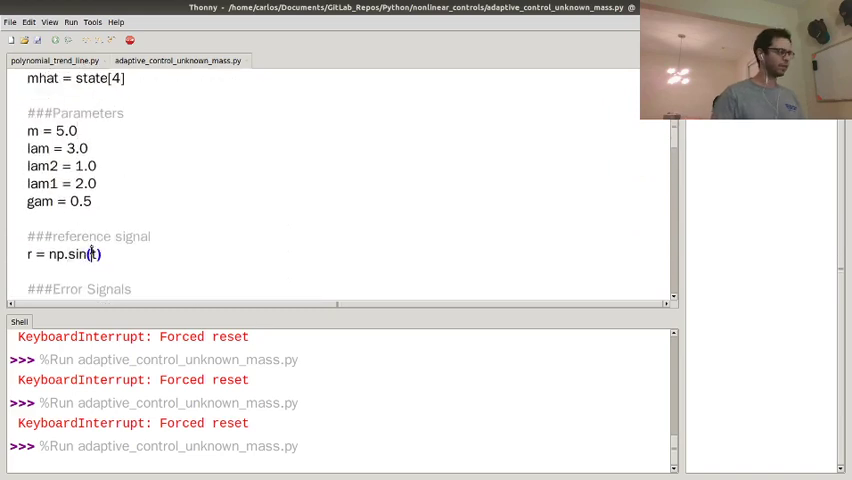
{"action": "type", "text": "4*"}
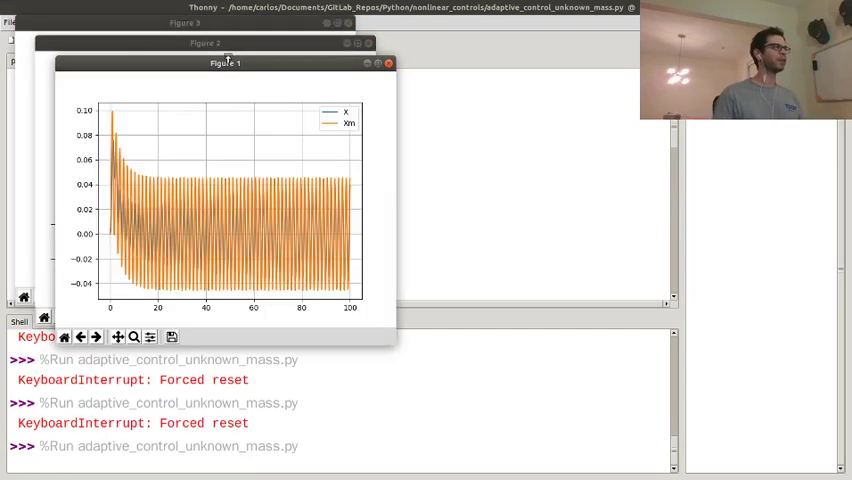
{"action": "left_click_drag", "start_coordinate": [224, 63], "coordinate": [500, 104]}
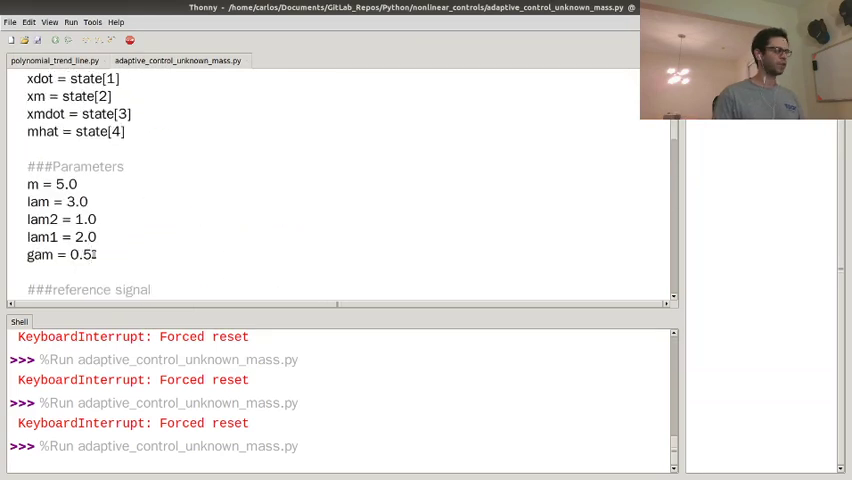
Change the gam line to the new gain value (3.0) and rerun the script with F5
{"action": "type", "text": "1.0"}
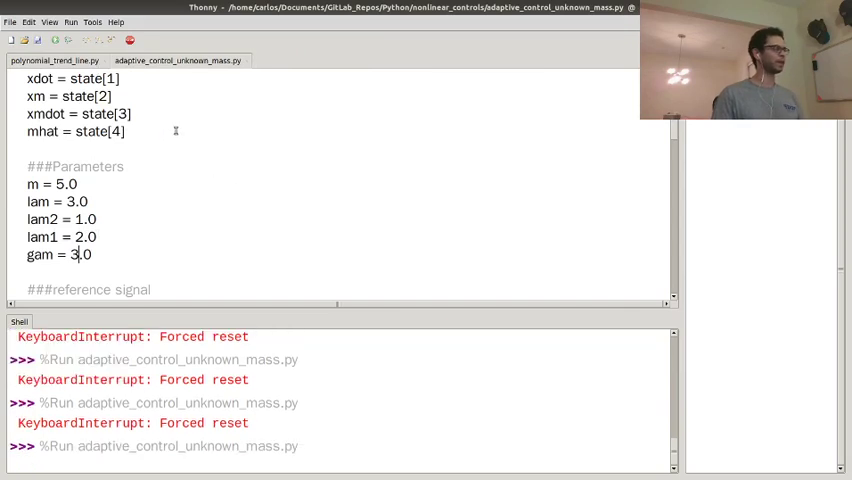
{"action": "key", "text": "F5"}
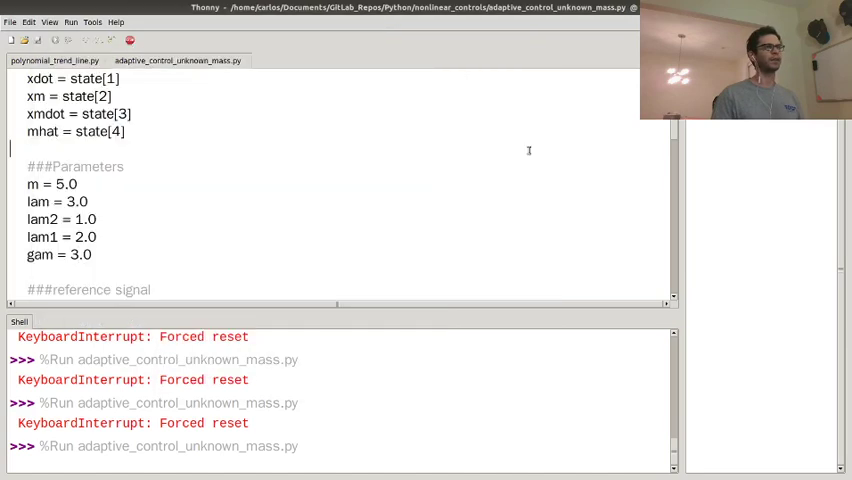
Inspect Figure 3 showing the mass estimate settling at 5.0, then close it
{"action": "scroll", "scroll_direction": "down", "scroll_amount": 3}
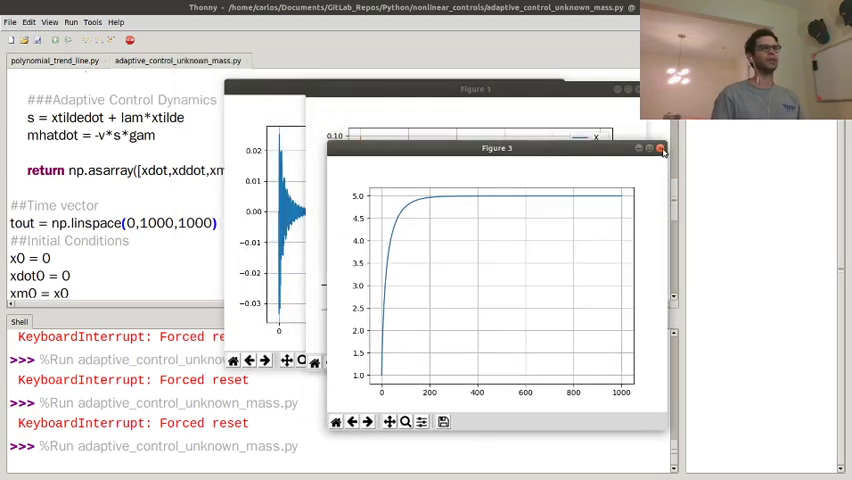
{"action": "left_click", "coordinate": [660, 148]}
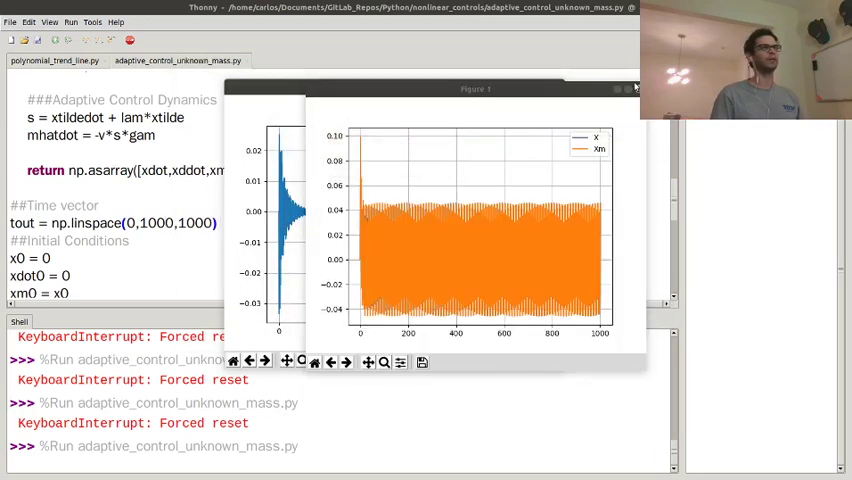